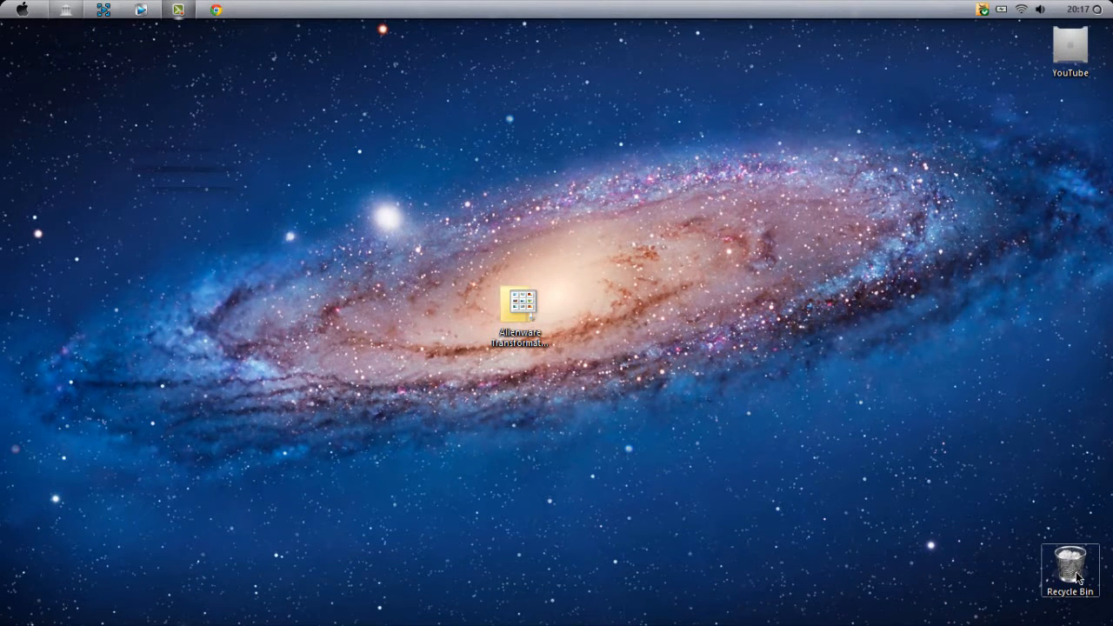
mouse_move(520, 309)
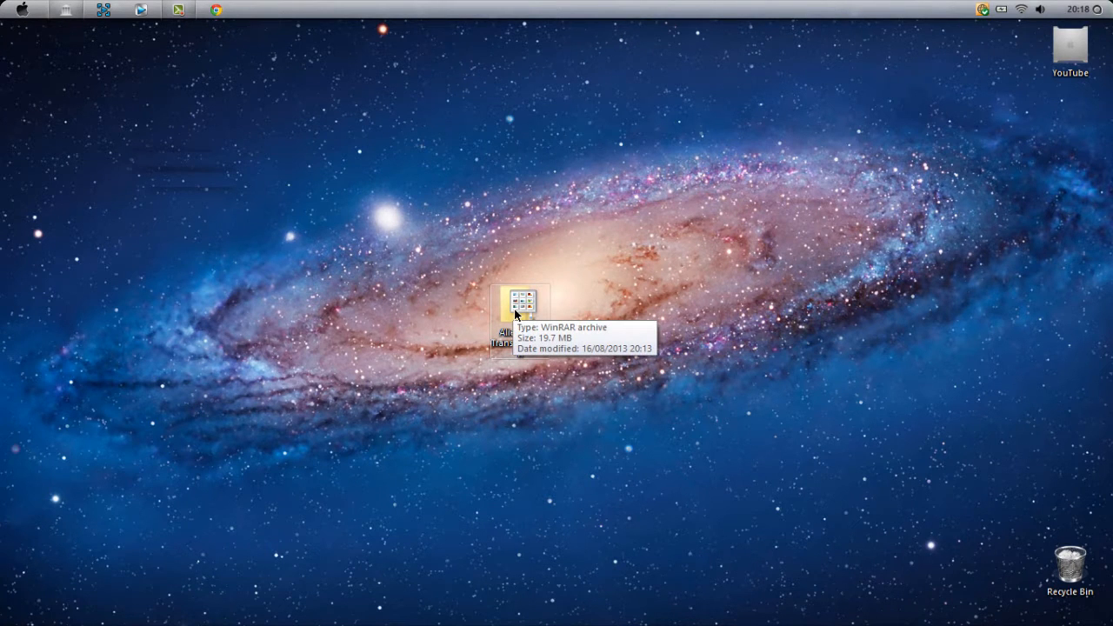
Extract the Alienware transformation pack to the desktop and enter the Alienware Transformation folder.
right_click(521, 309)
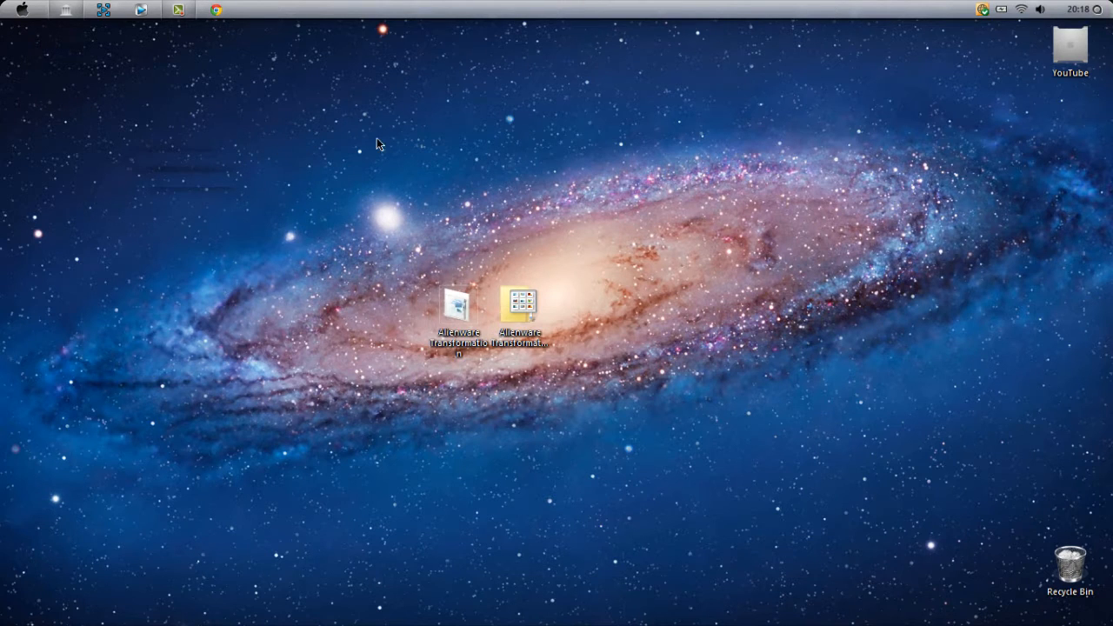
double_click(518, 304)
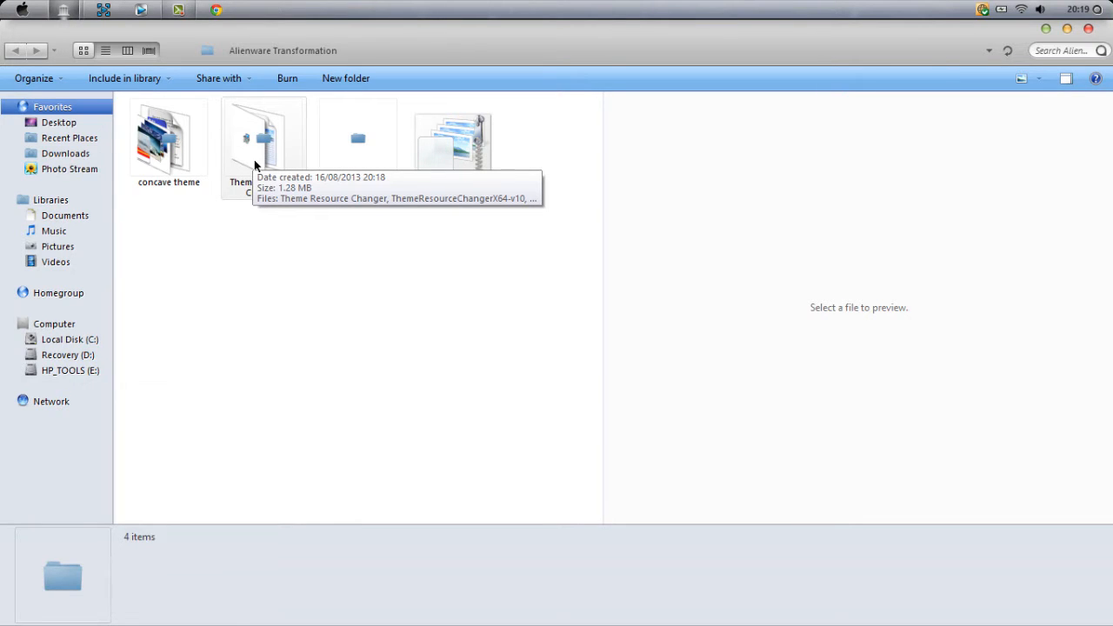
Enter the Theme Resource Changer folder and select ThemeResourceChangerX64-v10.
click(264, 142)
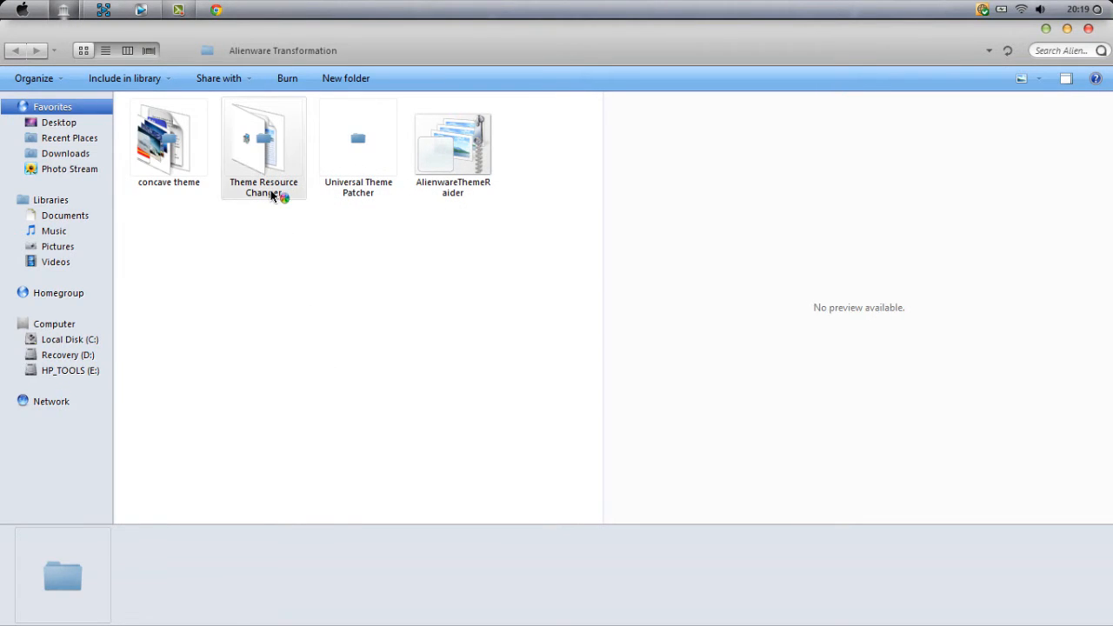
double_click(264, 143)
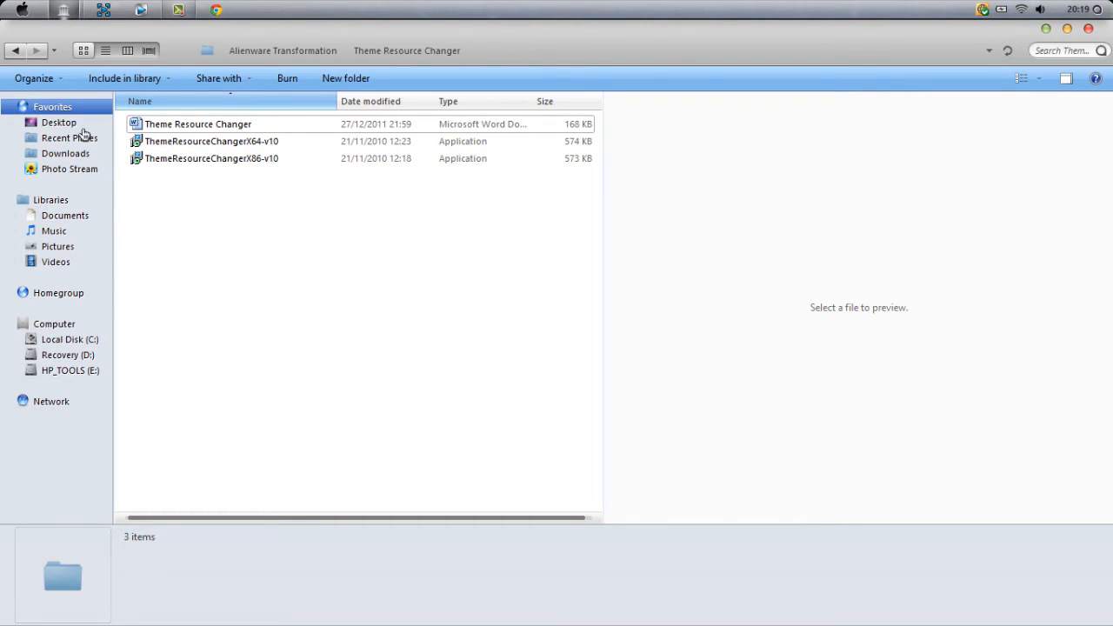
click(212, 141)
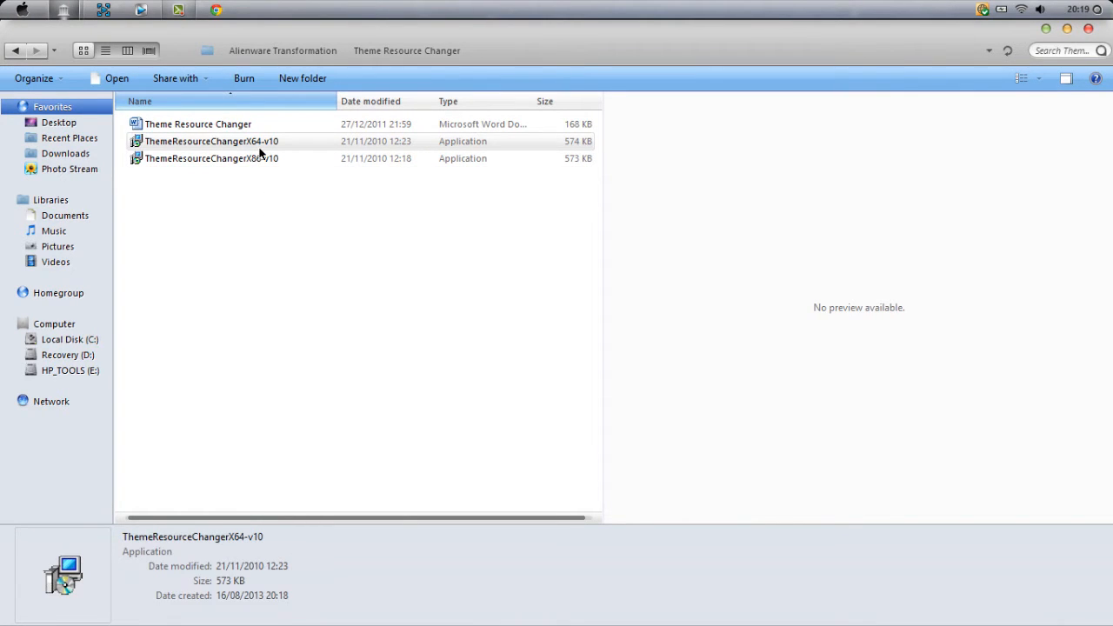
Run the 64-bit Theme Resource Changer and reach the Universal Theme Patcher folder.
click(252, 219)
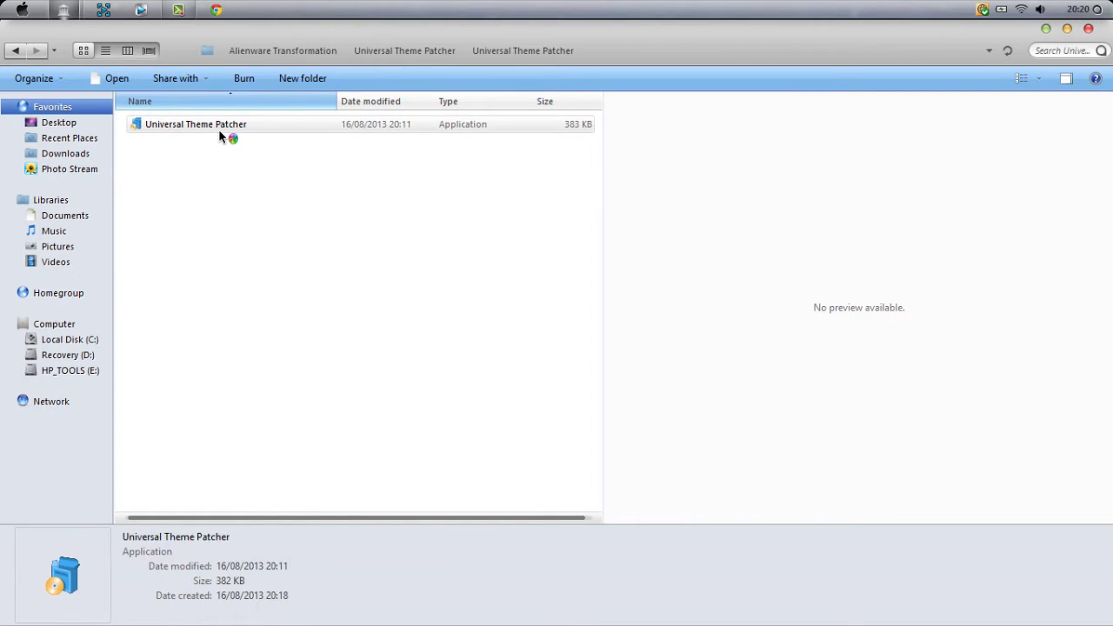
Launch the Universal Theme Patcher installer with Custom setup, leaving PC Registry Shield unticked.
double_click(195, 123)
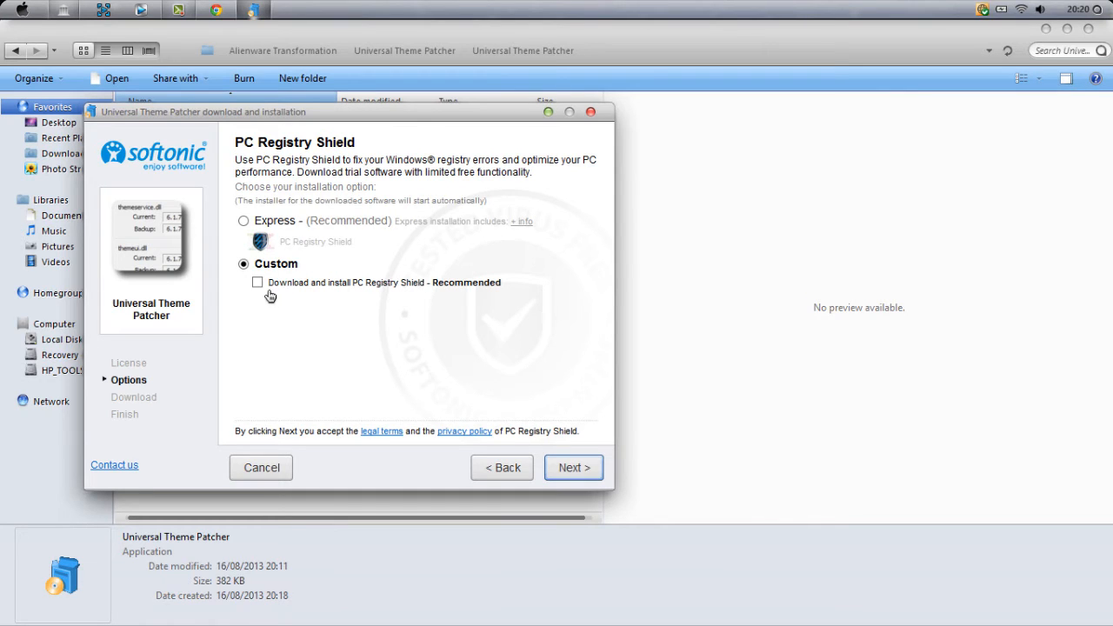
click(261, 466)
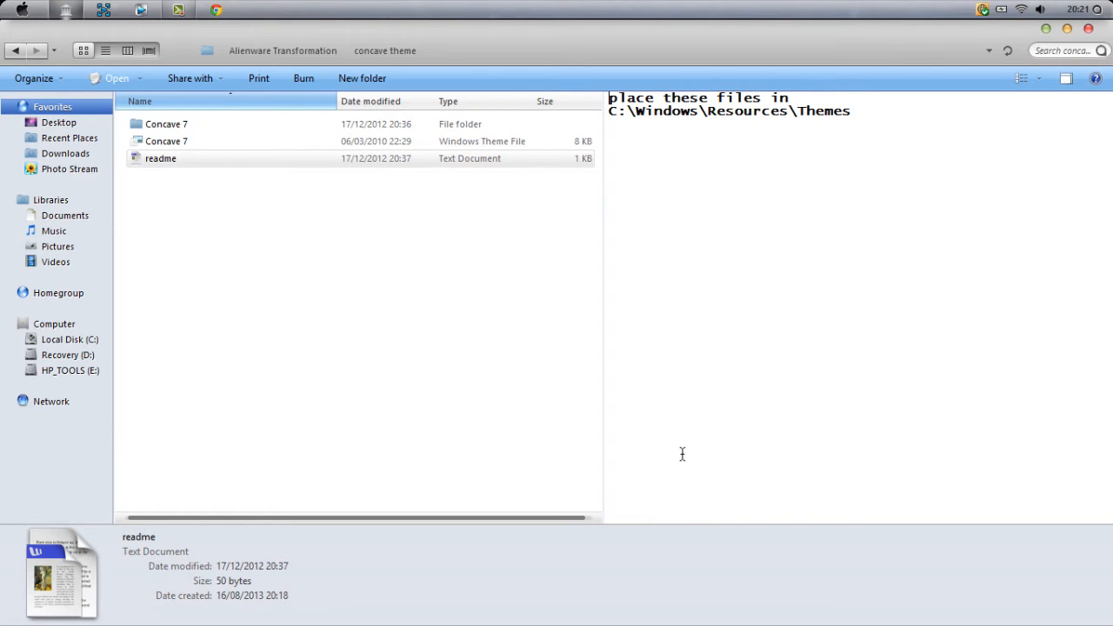